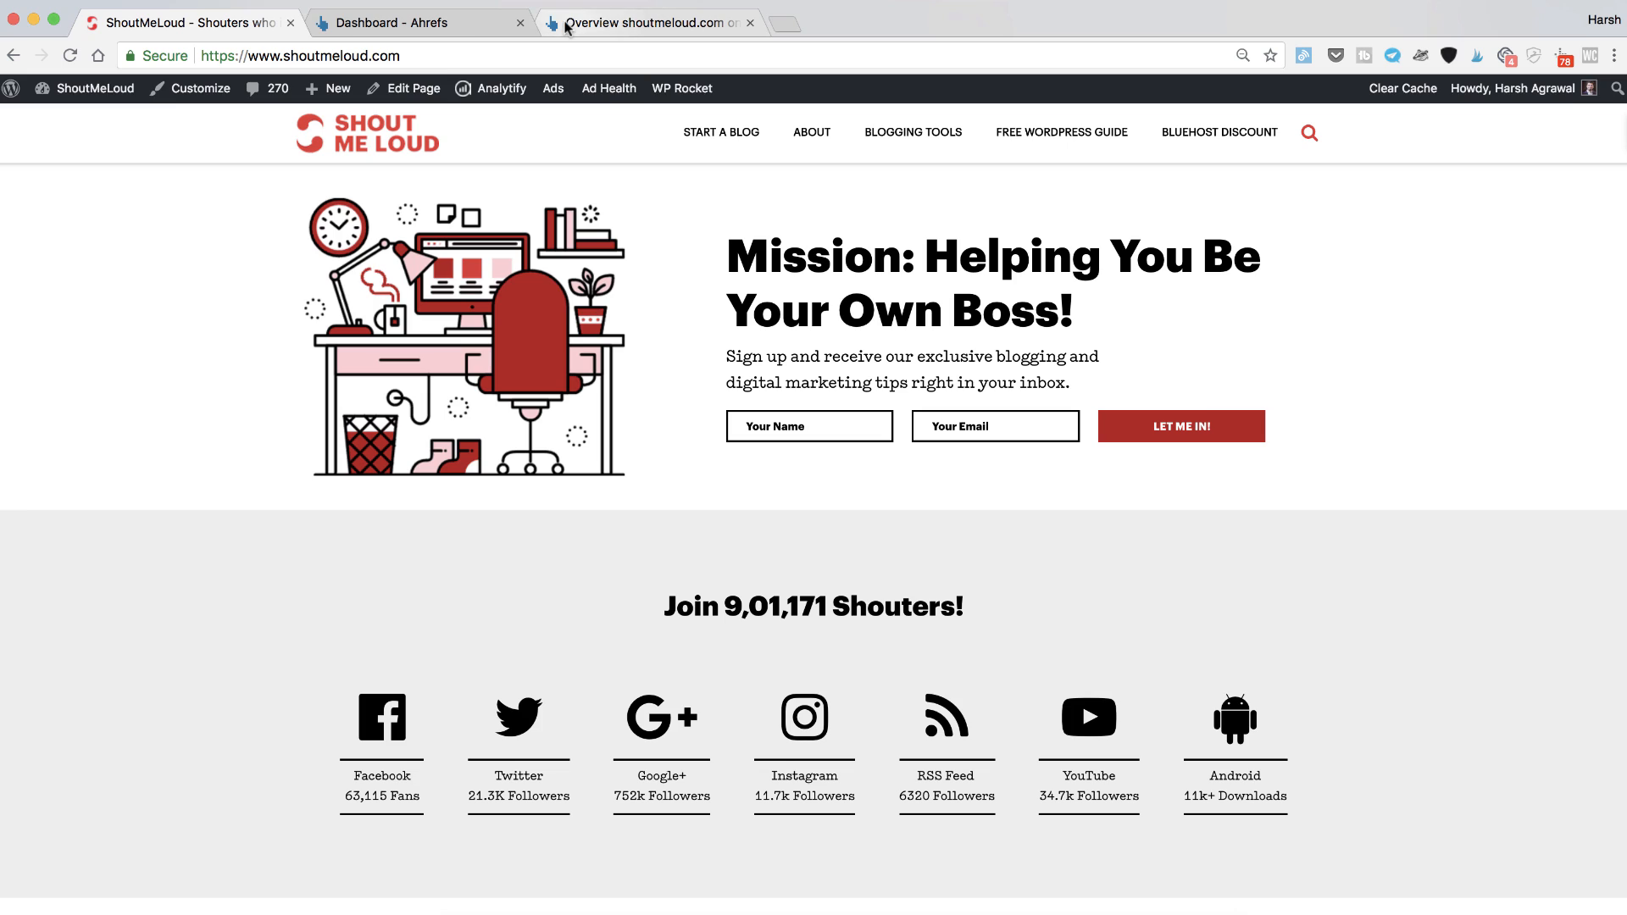
Switch to the Ahrefs dashboard showing ShoutMeLoud's site metrics.
{"action": "left_click", "coordinate": [415, 22]}
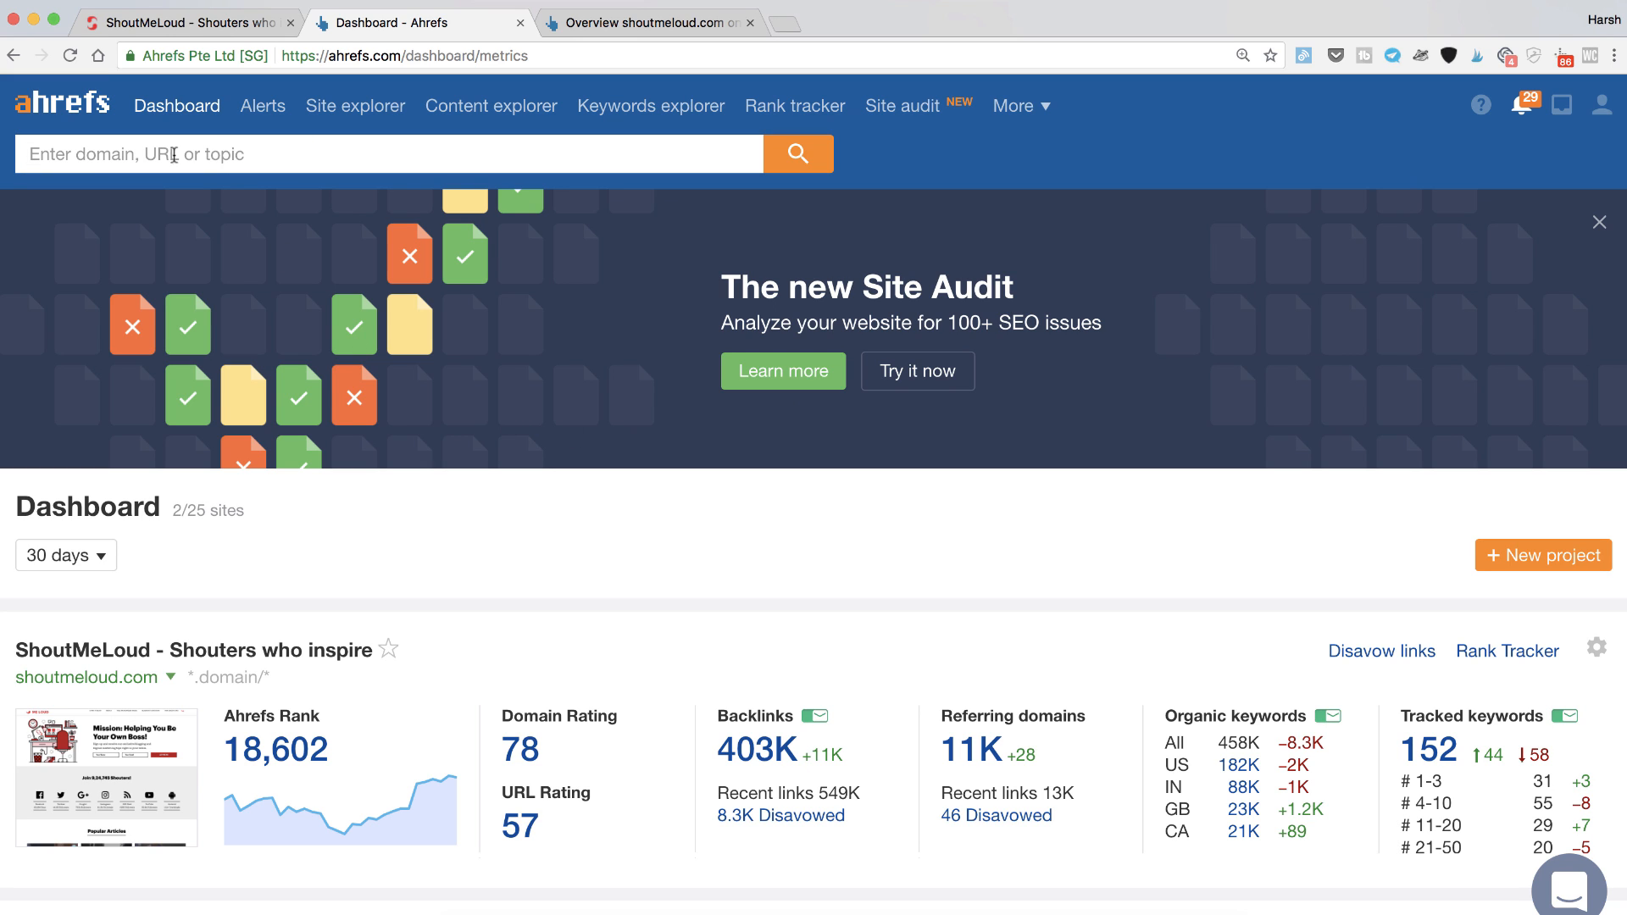
{"action": "mouse_move", "coordinate": [1162, 499]}
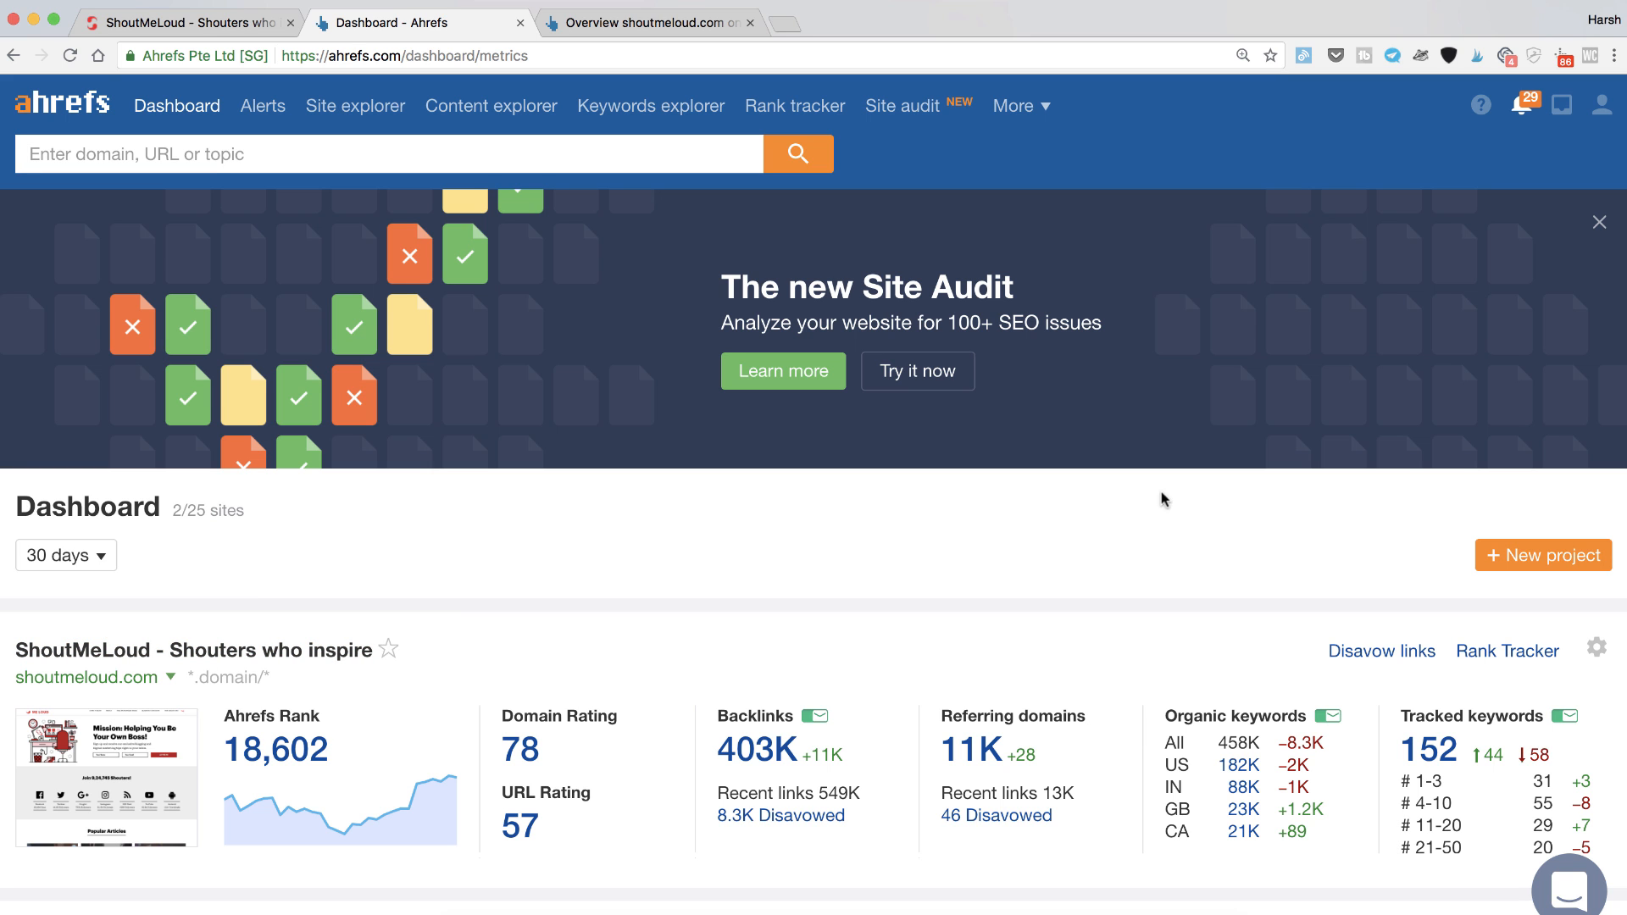
{"action": "mouse_move", "coordinate": [758, 750]}
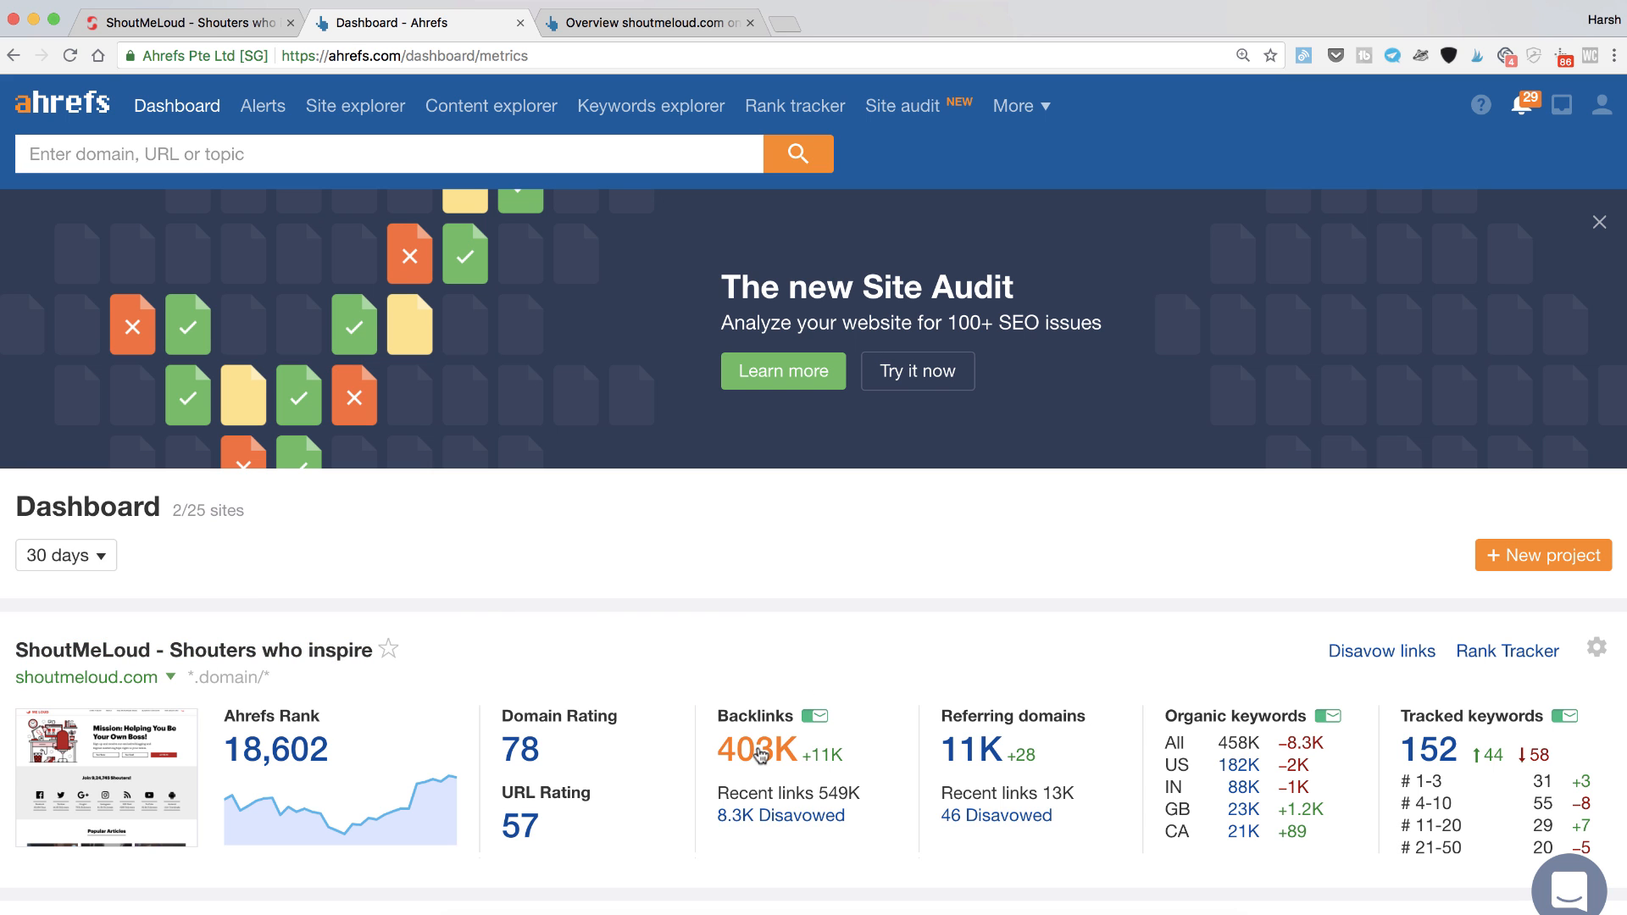
Open shoutmeloud.com's backlinks, then the Pages > Best by links report.
{"action": "left_click", "coordinate": [759, 750]}
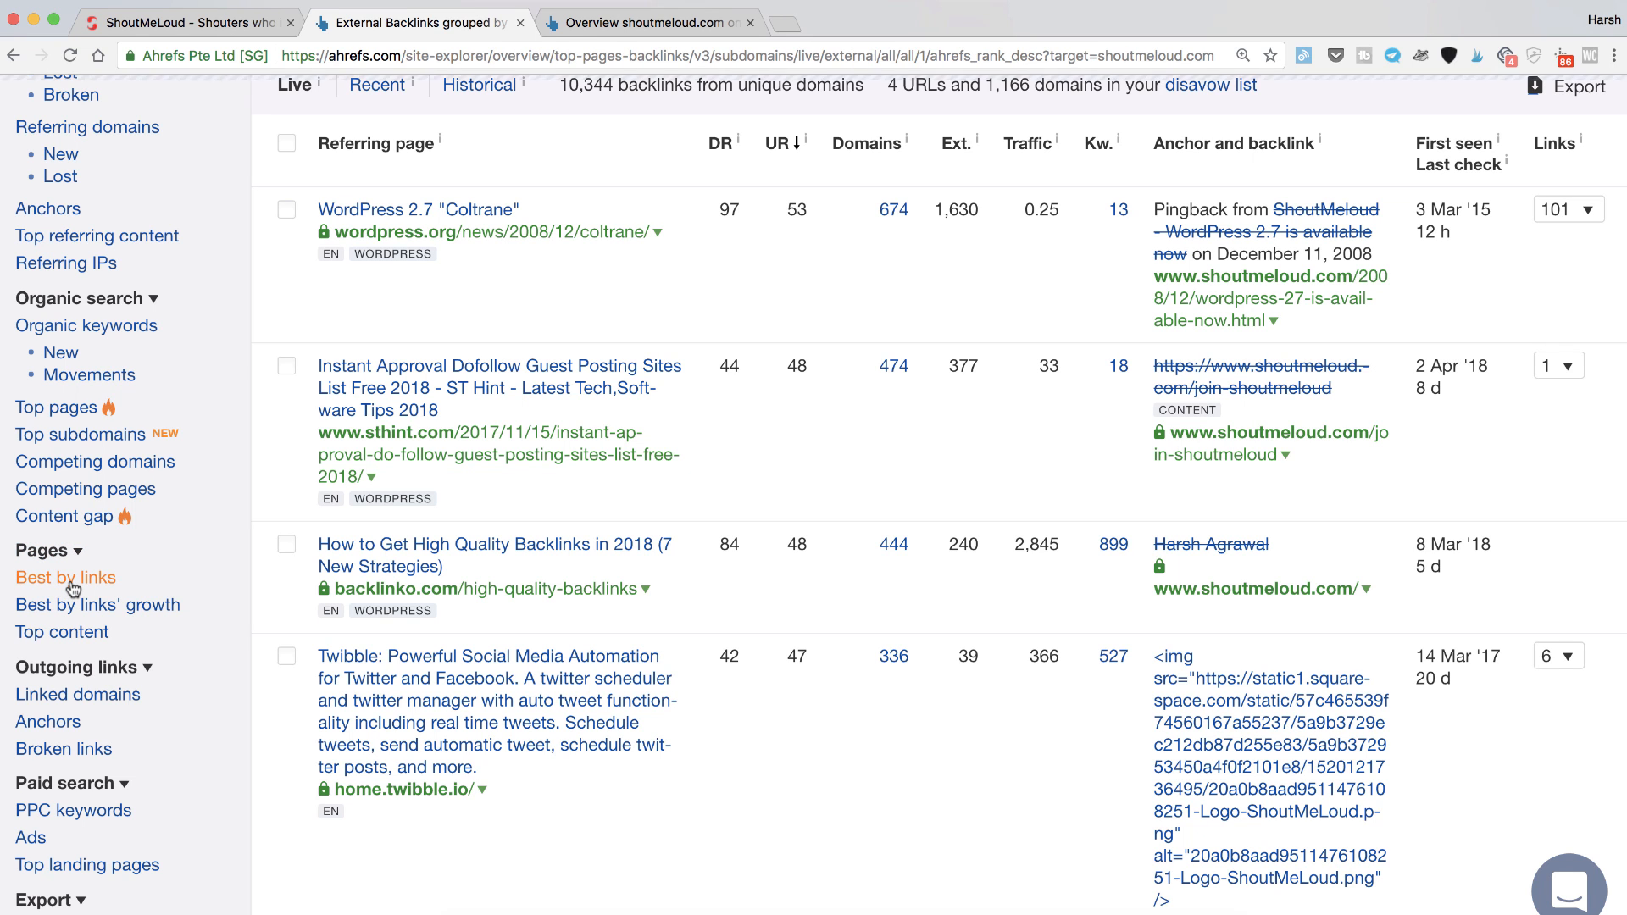
{"action": "left_click", "coordinate": [66, 578]}
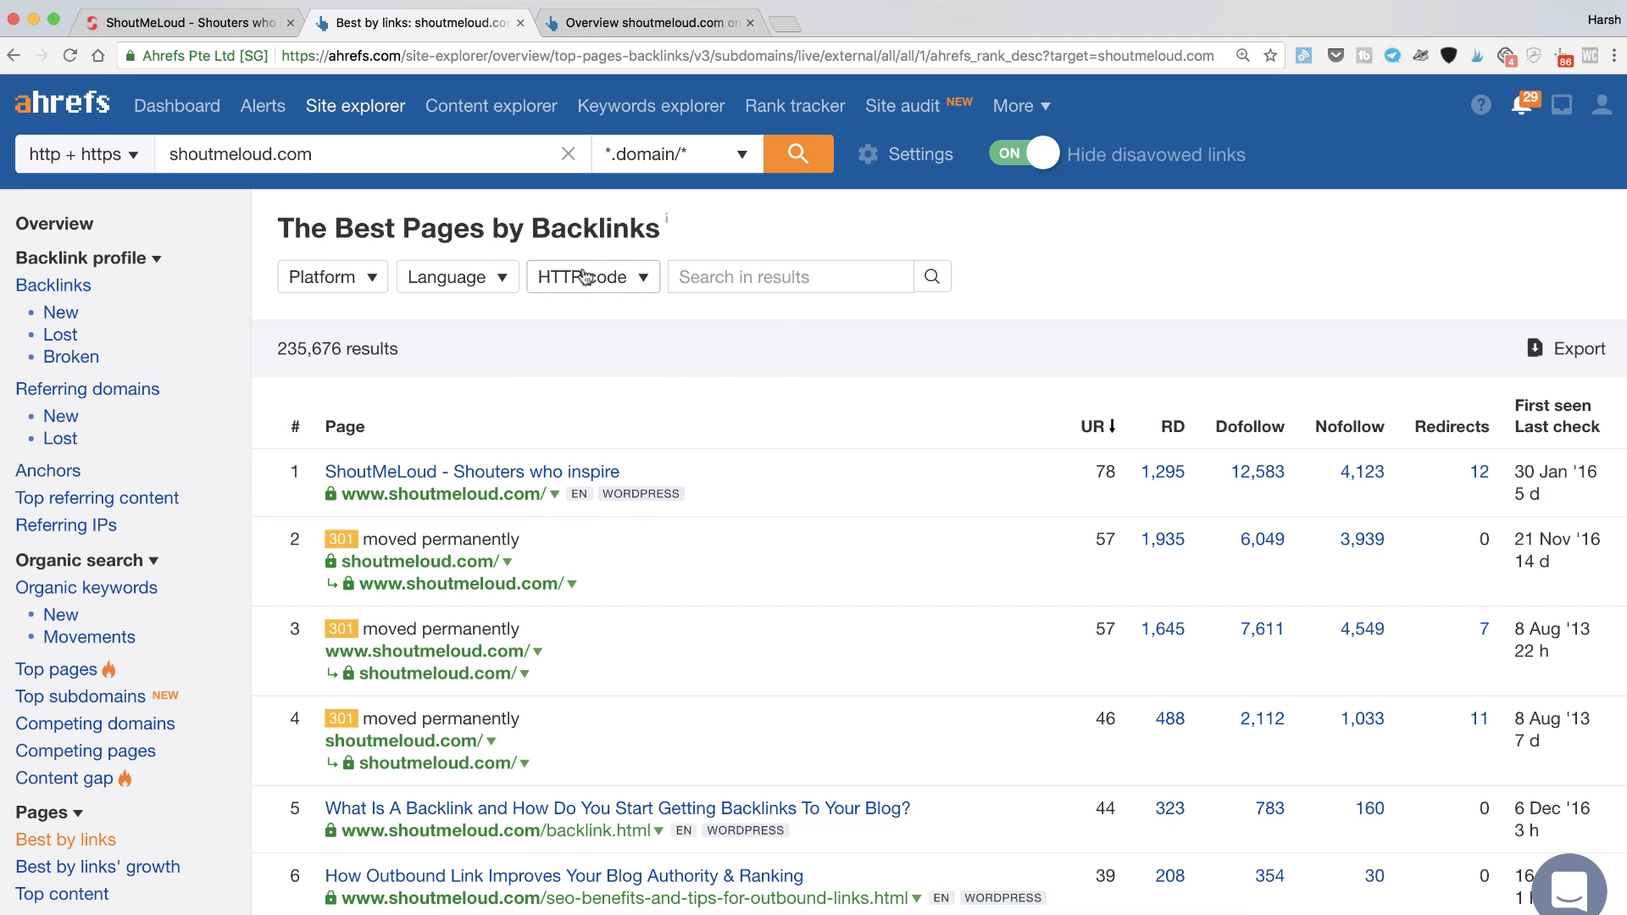
Filter the report's HTTP code to 404 not found and scan the 2,376 broken pages.
{"action": "left_click", "coordinate": [593, 276]}
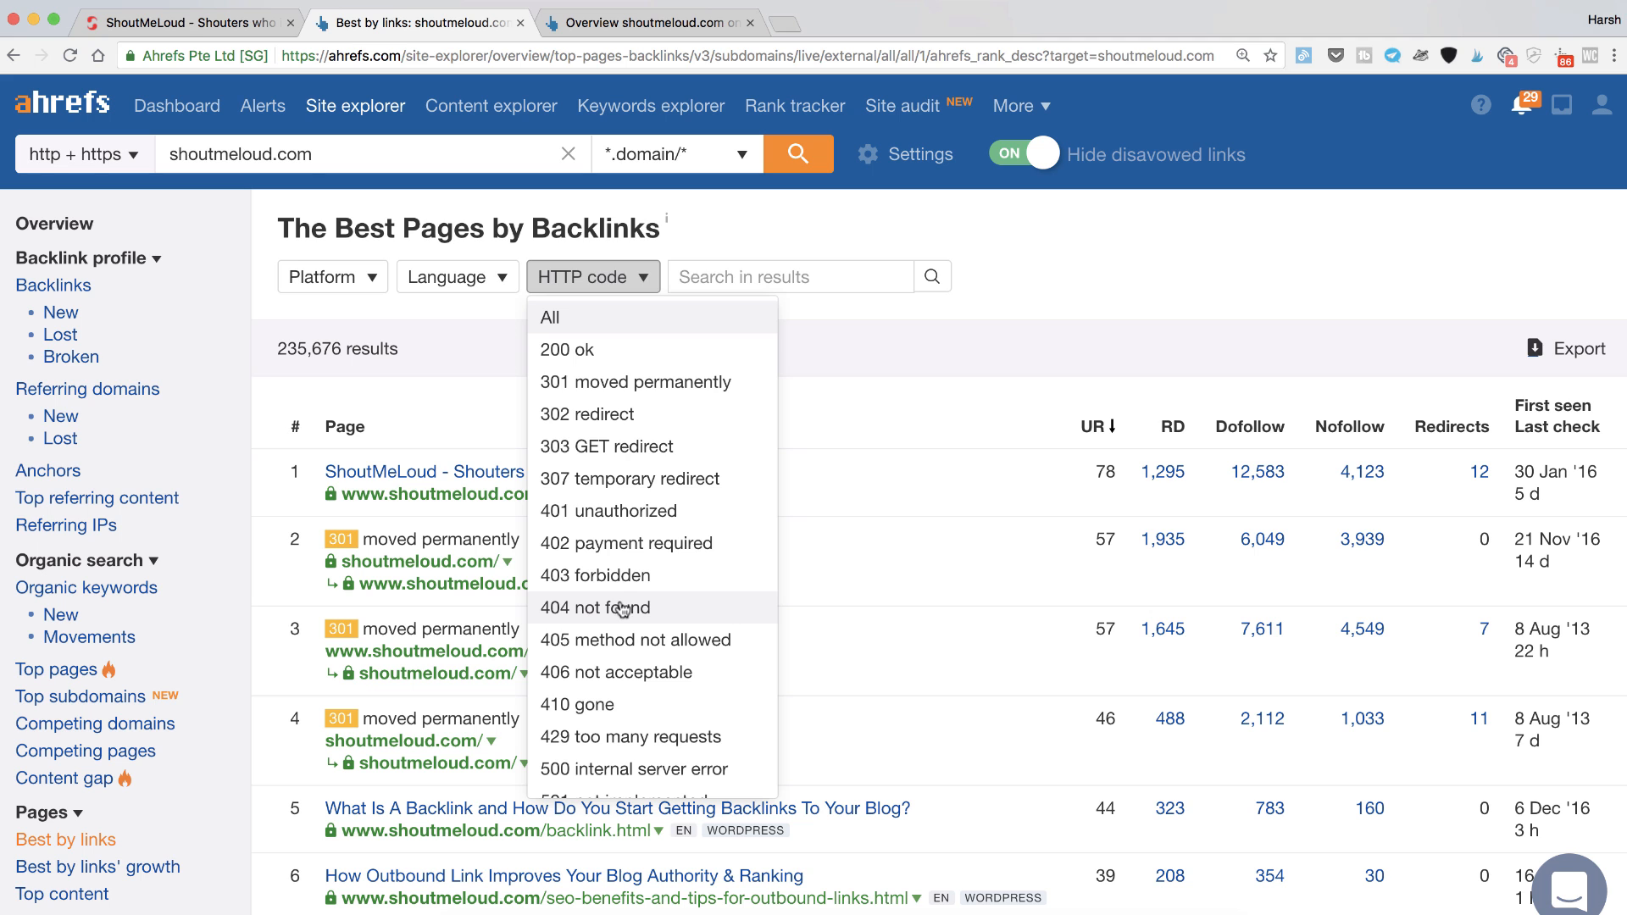
{"action": "left_click", "coordinate": [595, 607]}
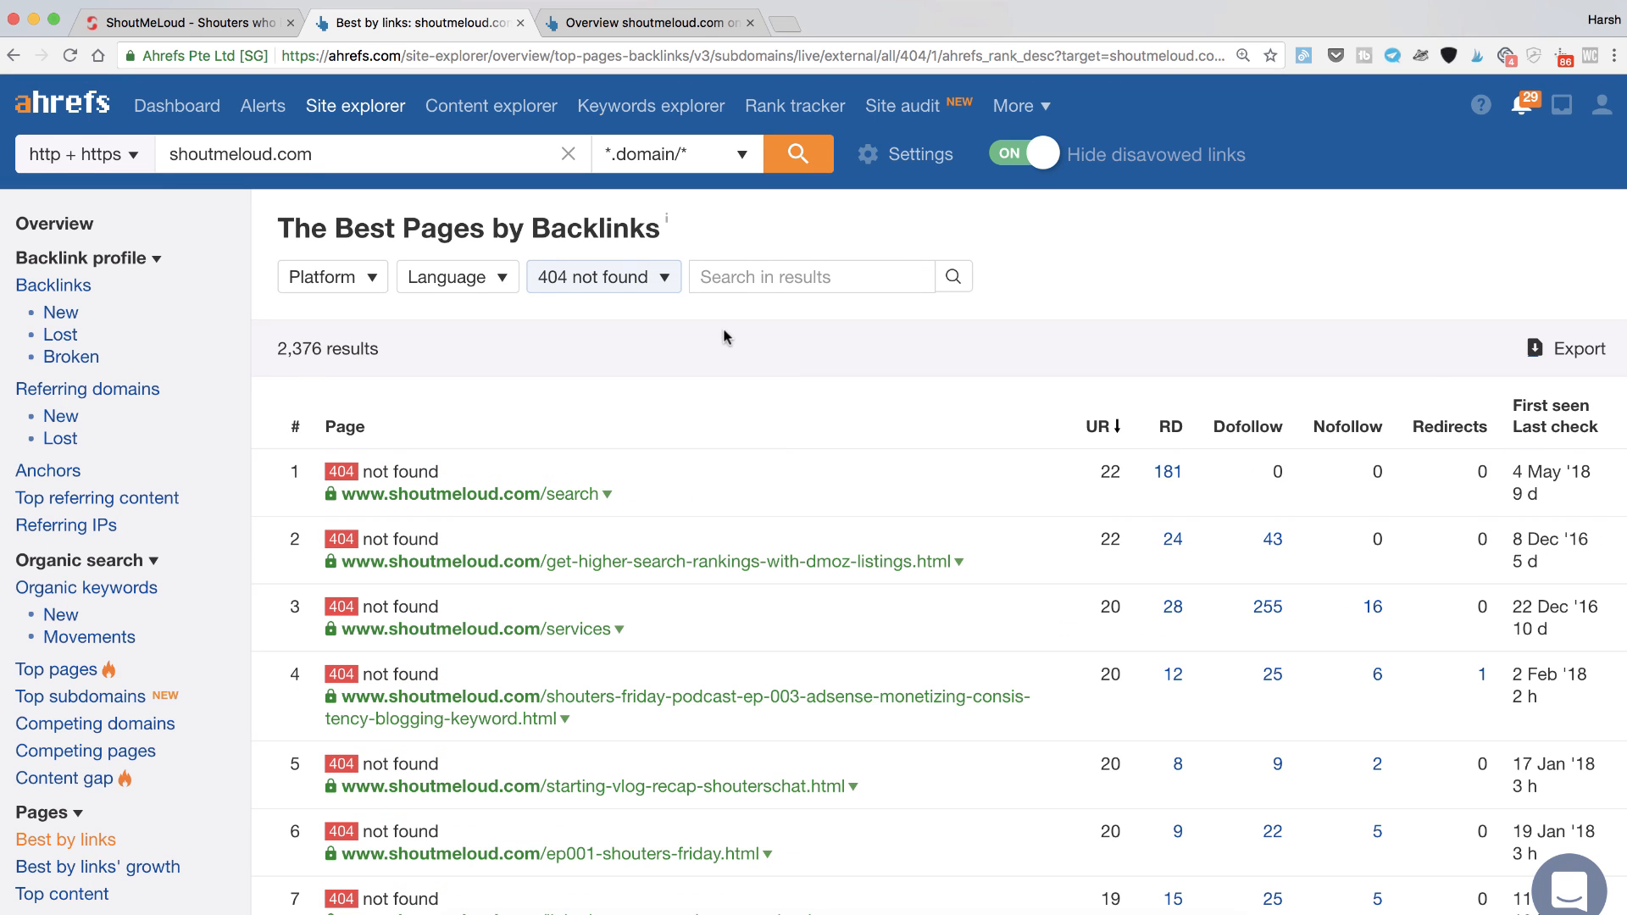
{"action": "scroll", "scroll_direction": "down", "scroll_amount": 3}
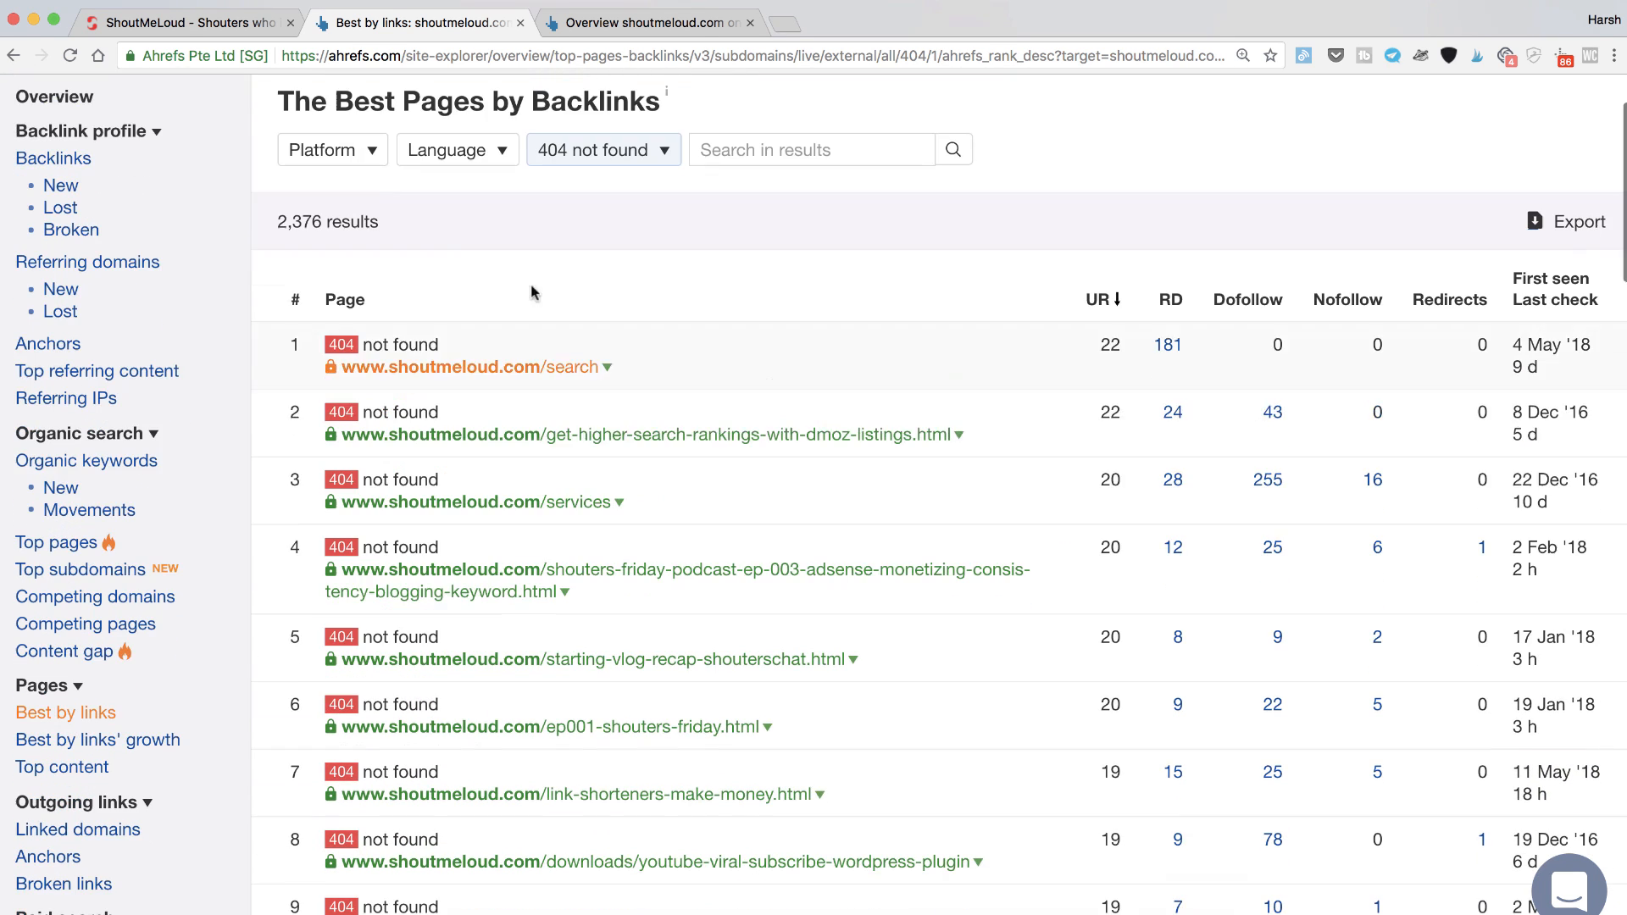
{"action": "scroll", "scroll_direction": "down", "scroll_amount": 3}
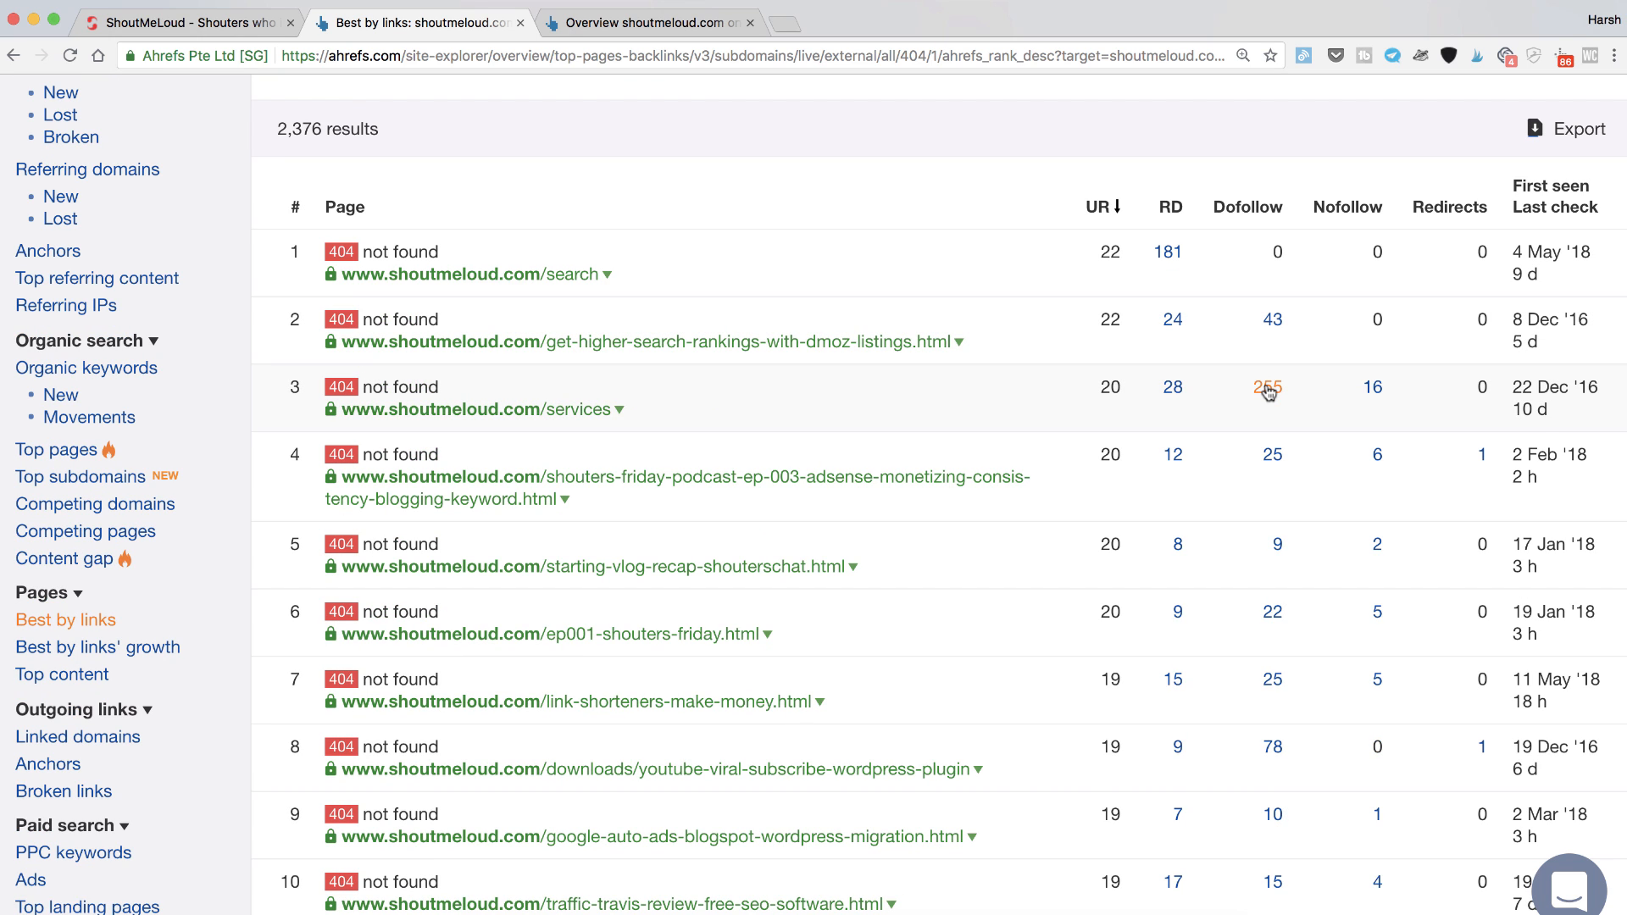
{"action": "scroll", "scroll_direction": "down", "scroll_amount": 3}
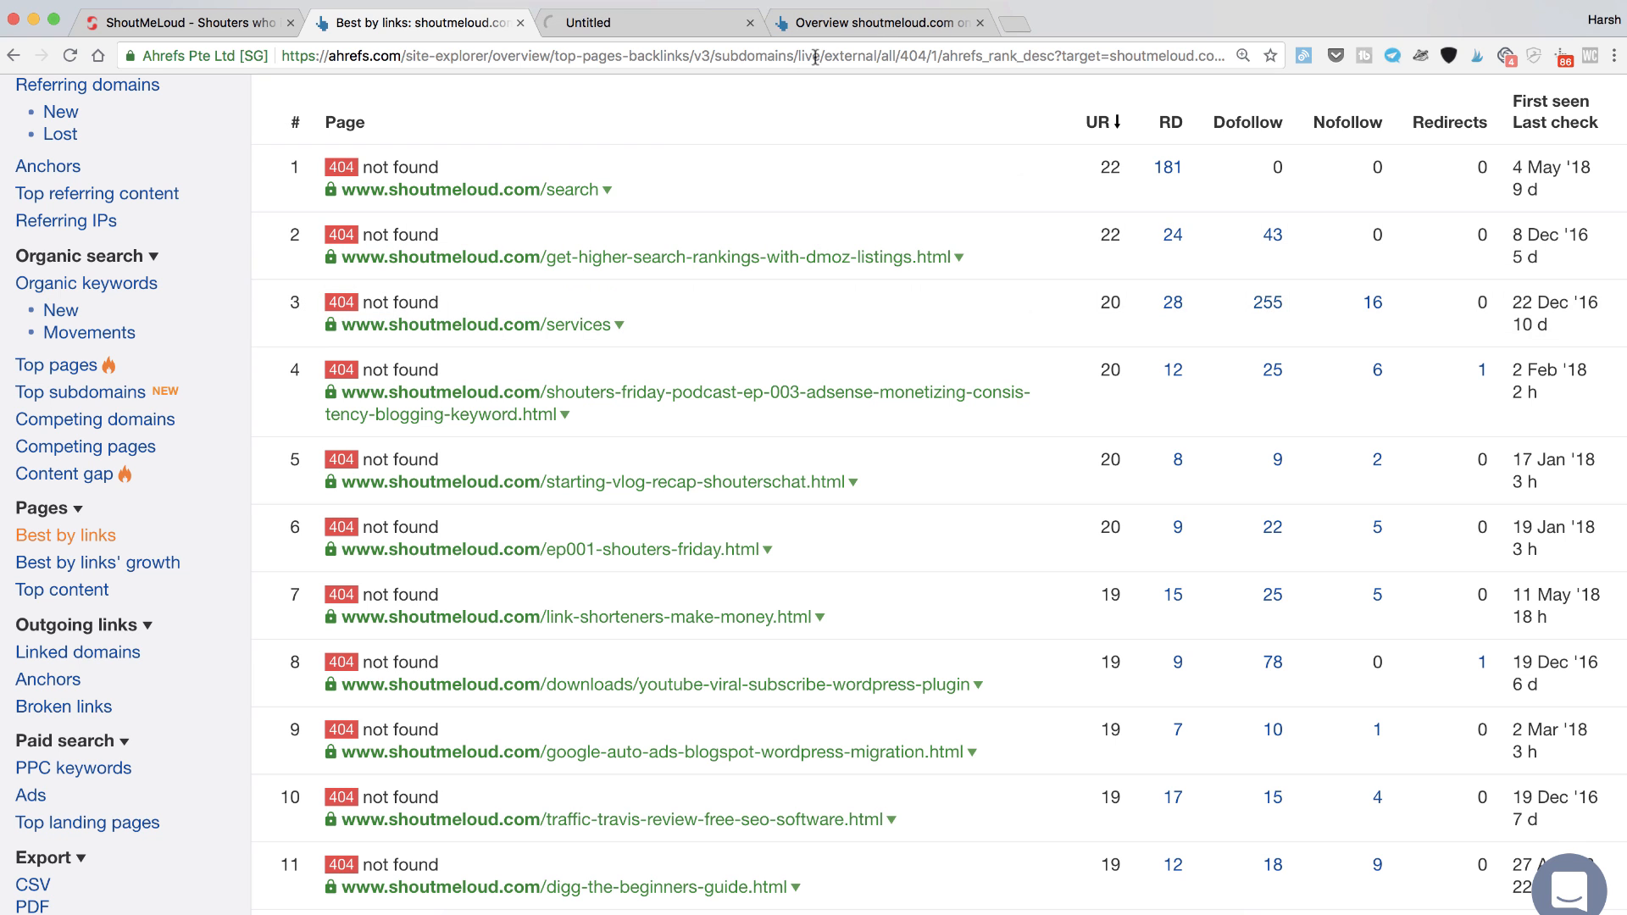
{"action": "mouse_move", "coordinate": [655, 22]}
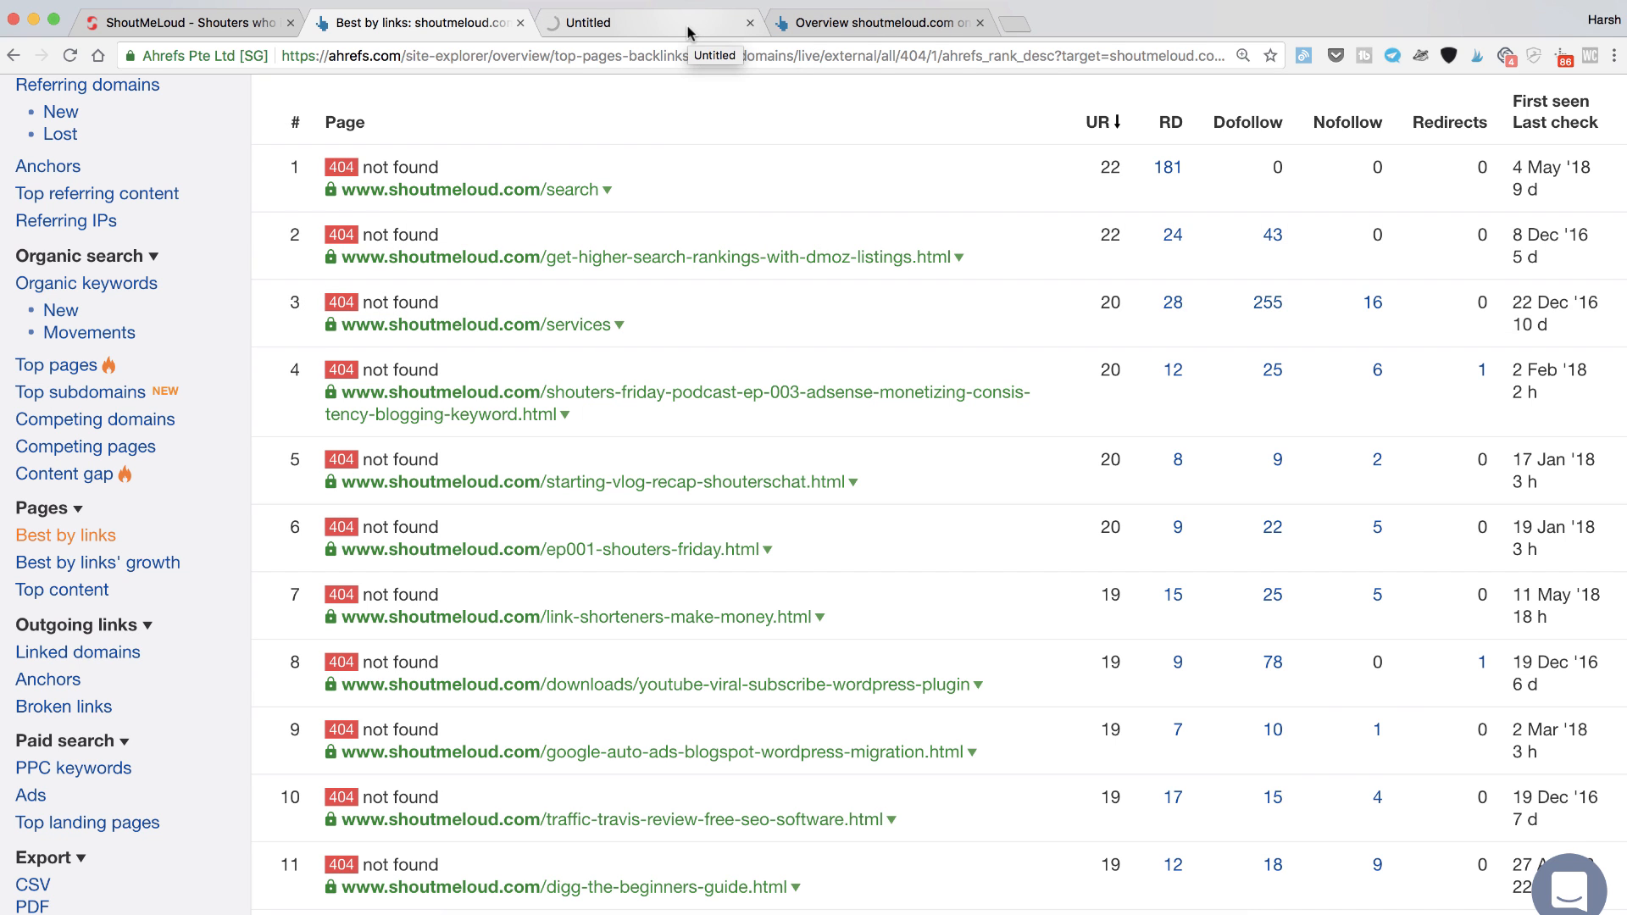
Review the 255 dofollow backlinks to /services in the newly opened External Backlinks tab.
{"action": "left_click", "coordinate": [1268, 302]}
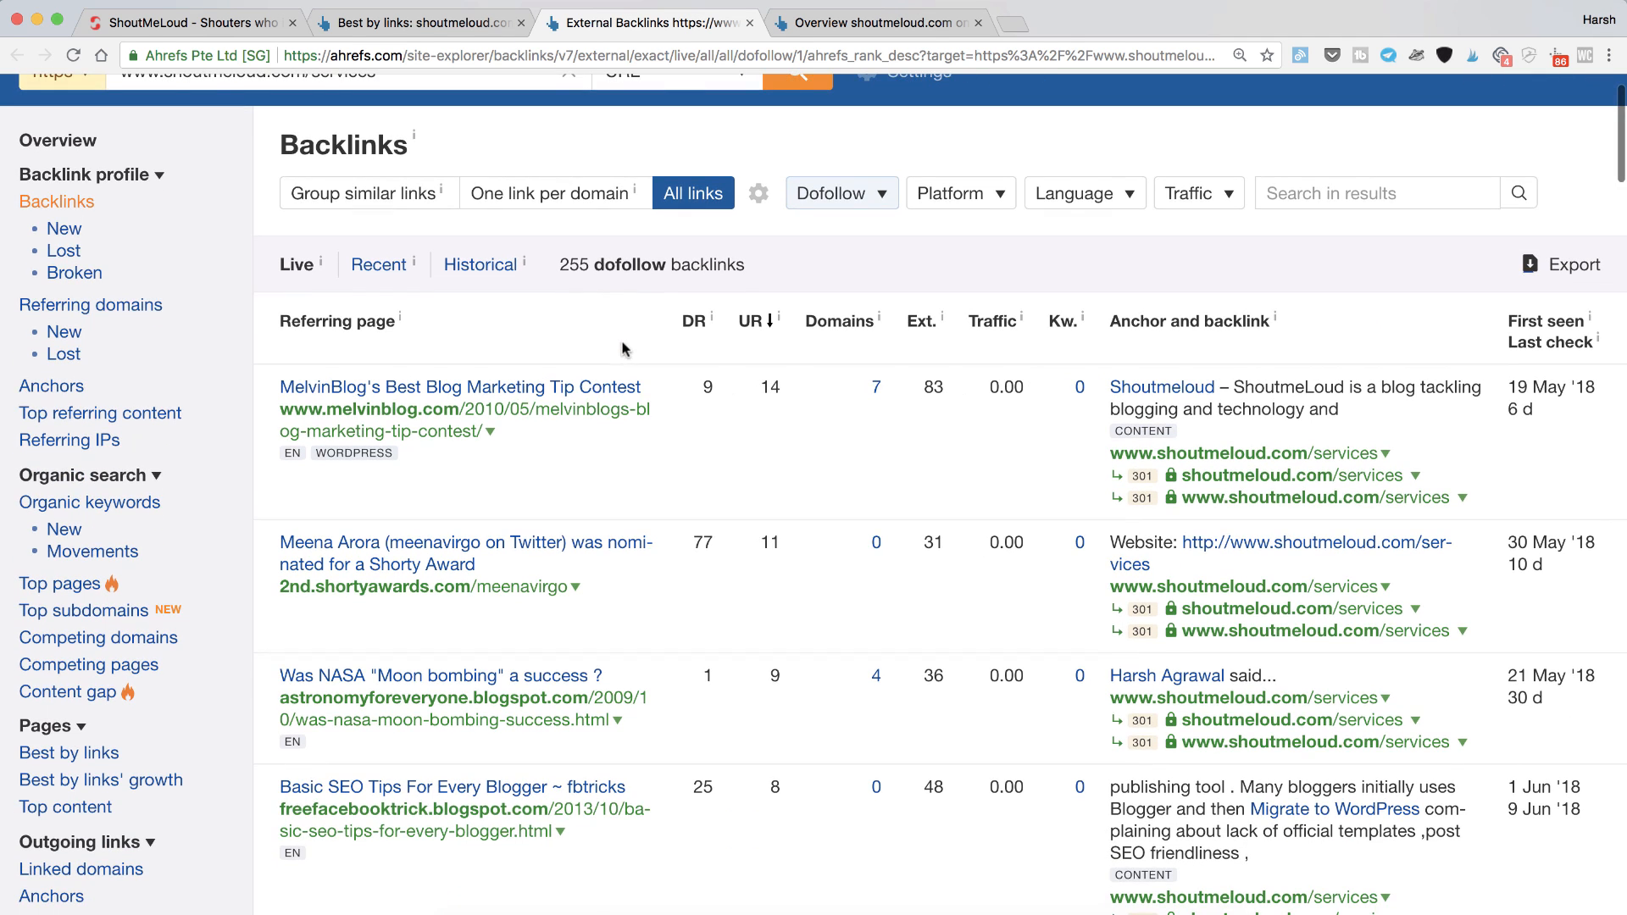
{"action": "scroll", "scroll_direction": "down", "scroll_amount": 3}
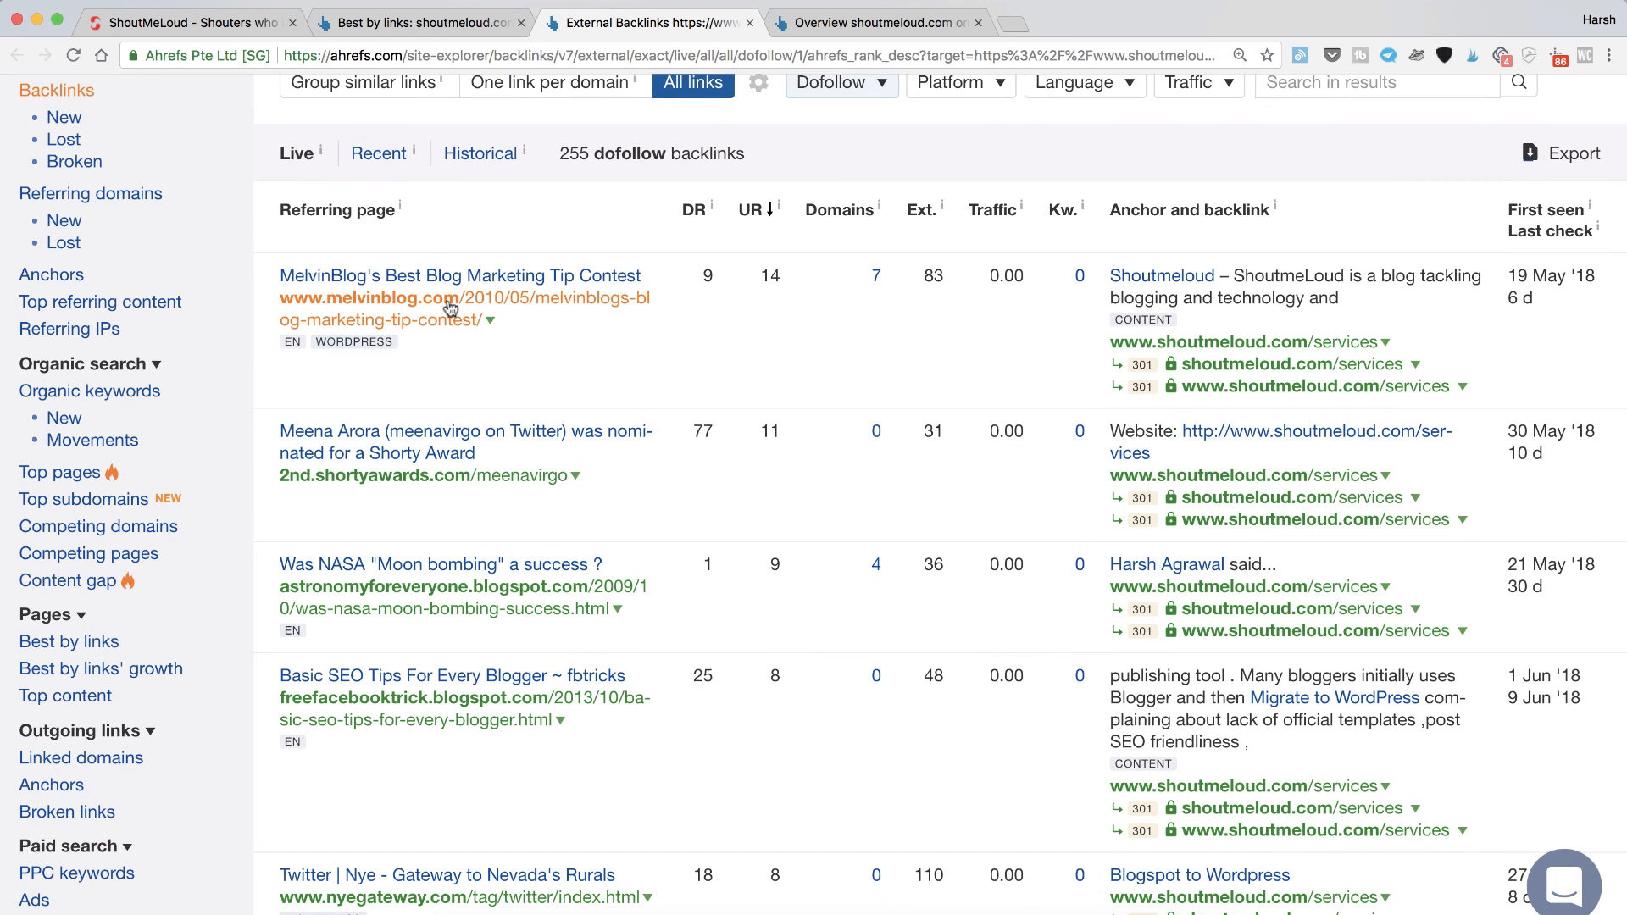
{"action": "mouse_move", "coordinate": [710, 209]}
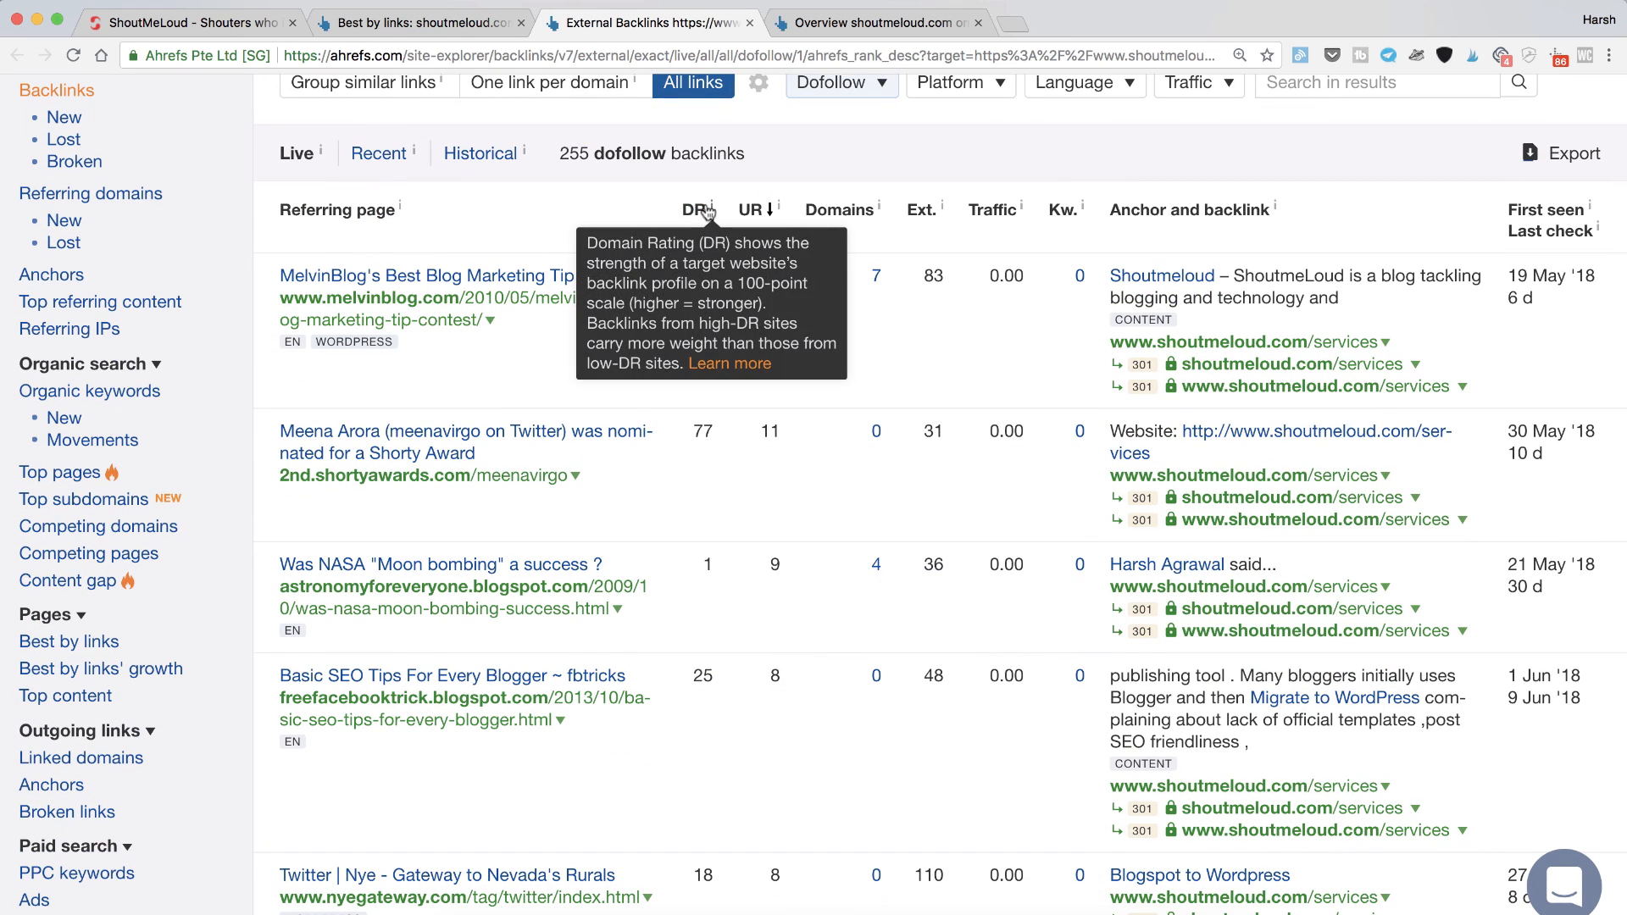
{"action": "mouse_move", "coordinate": [760, 211]}
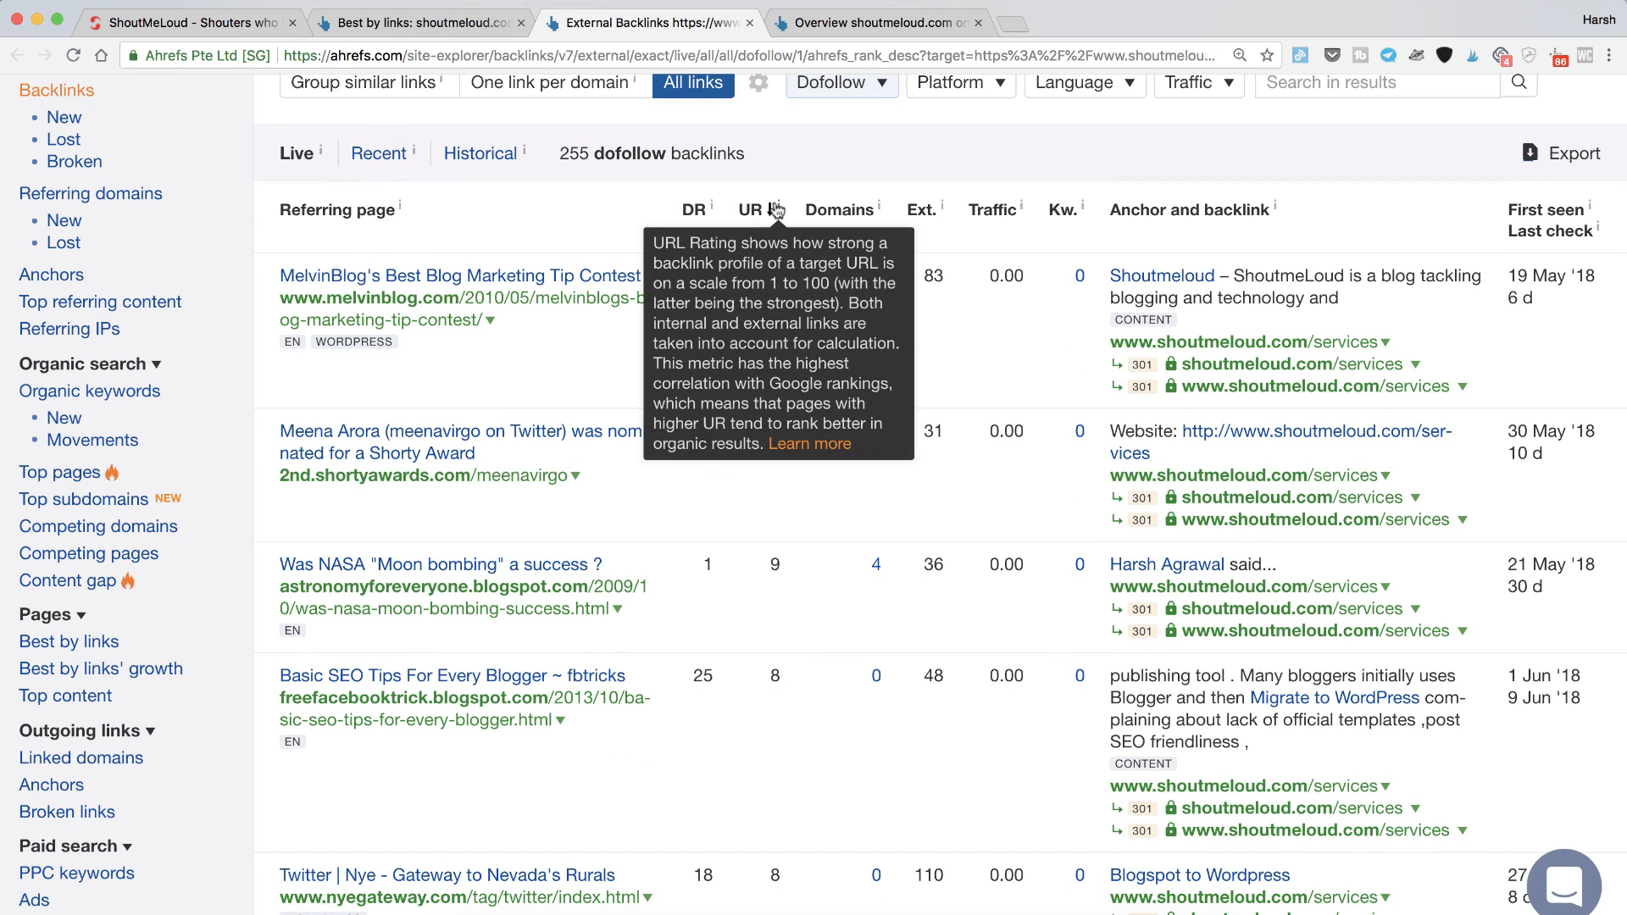
{"action": "scroll", "scroll_direction": "down", "scroll_amount": 3}
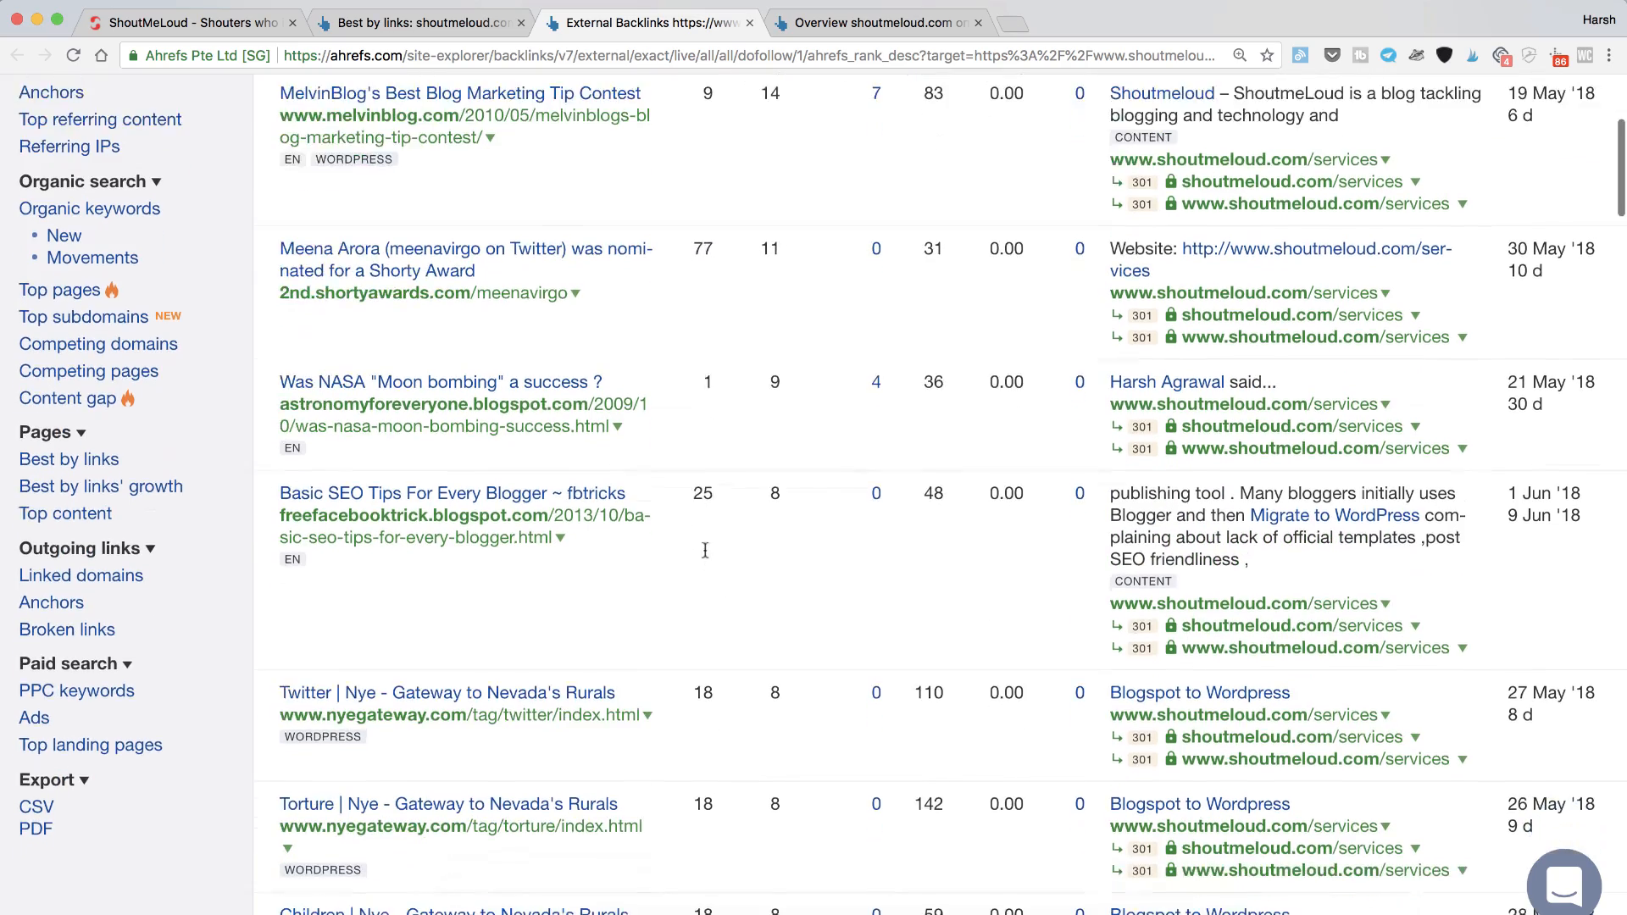
{"action": "scroll", "scroll_direction": "down", "scroll_amount": 3}
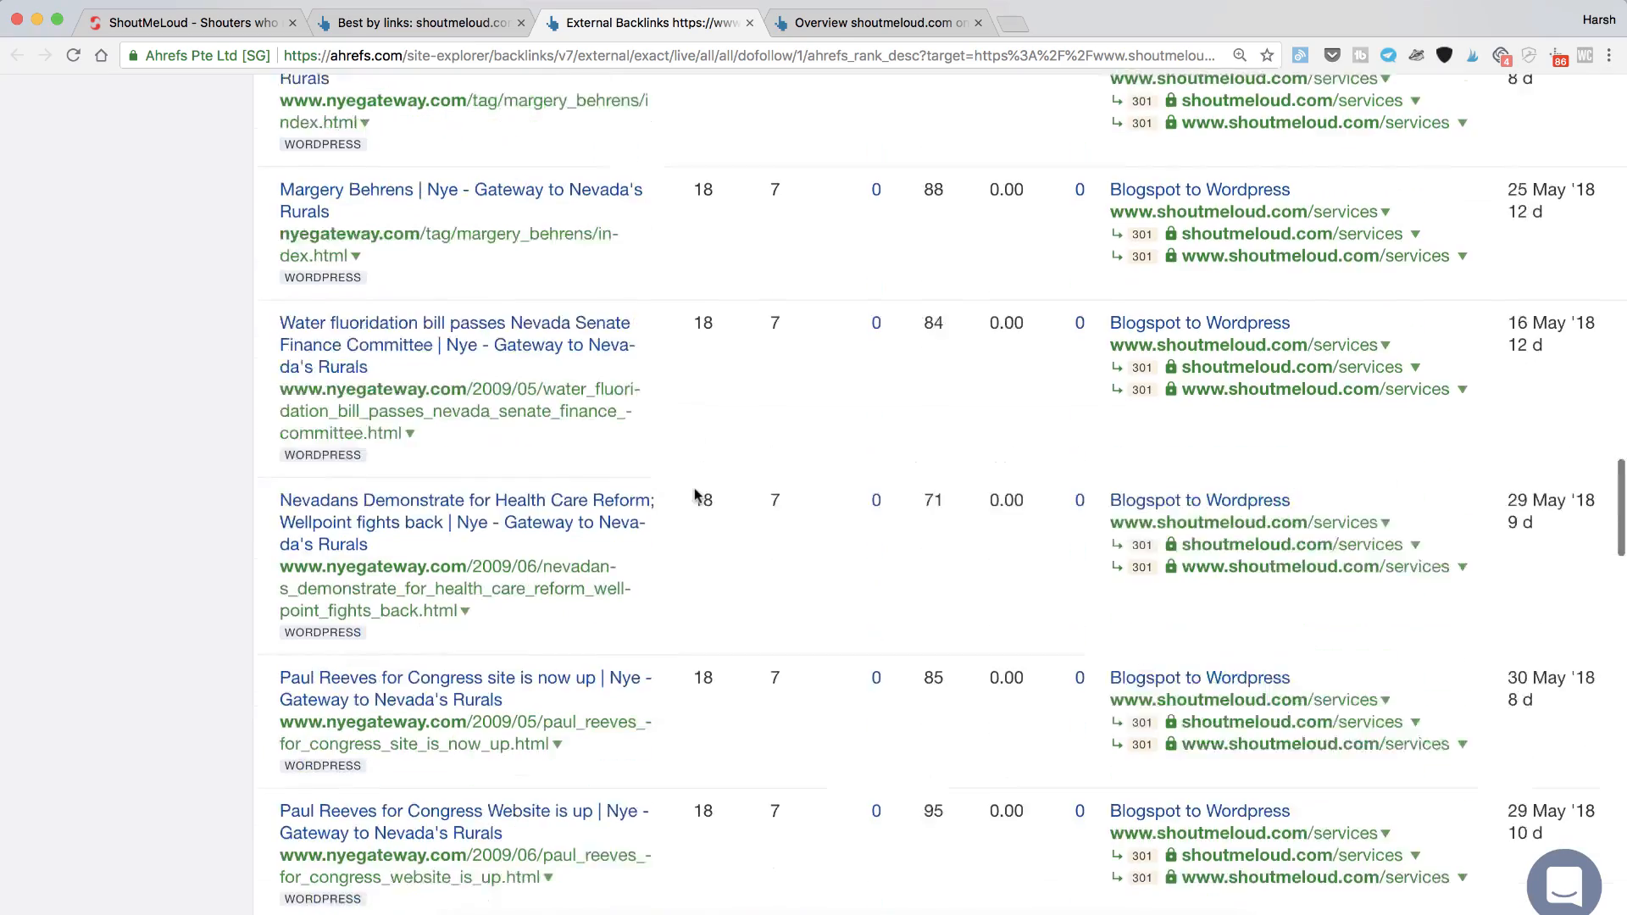
{"action": "scroll", "scroll_direction": "up", "scroll_amount": 3}
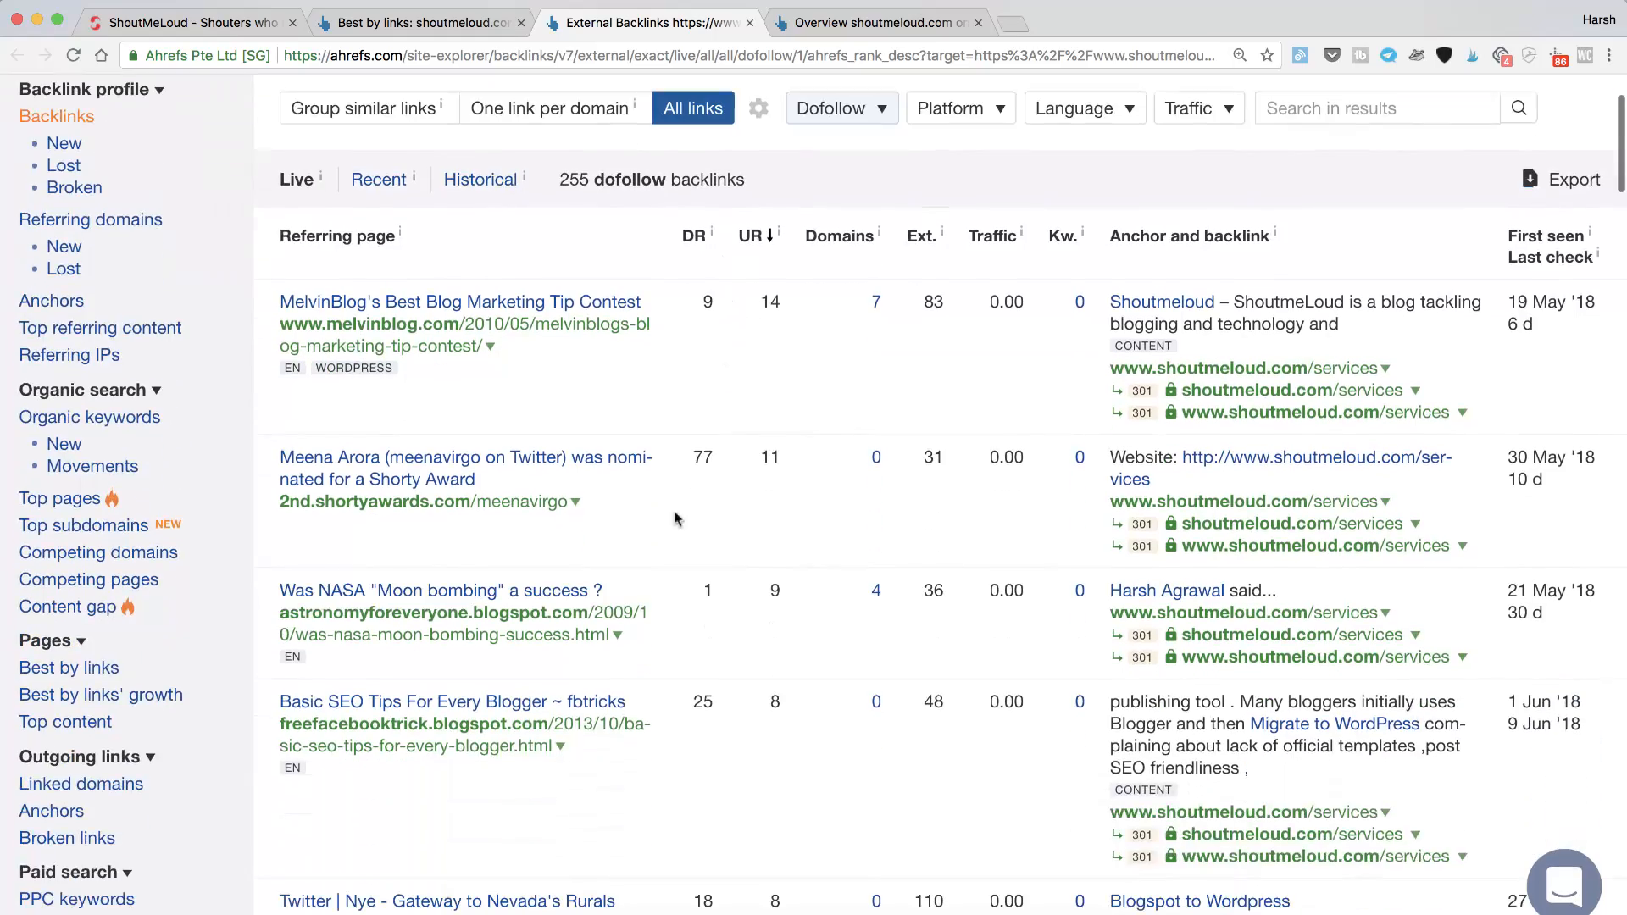
{"action": "scroll", "scroll_direction": "down", "scroll_amount": 3}
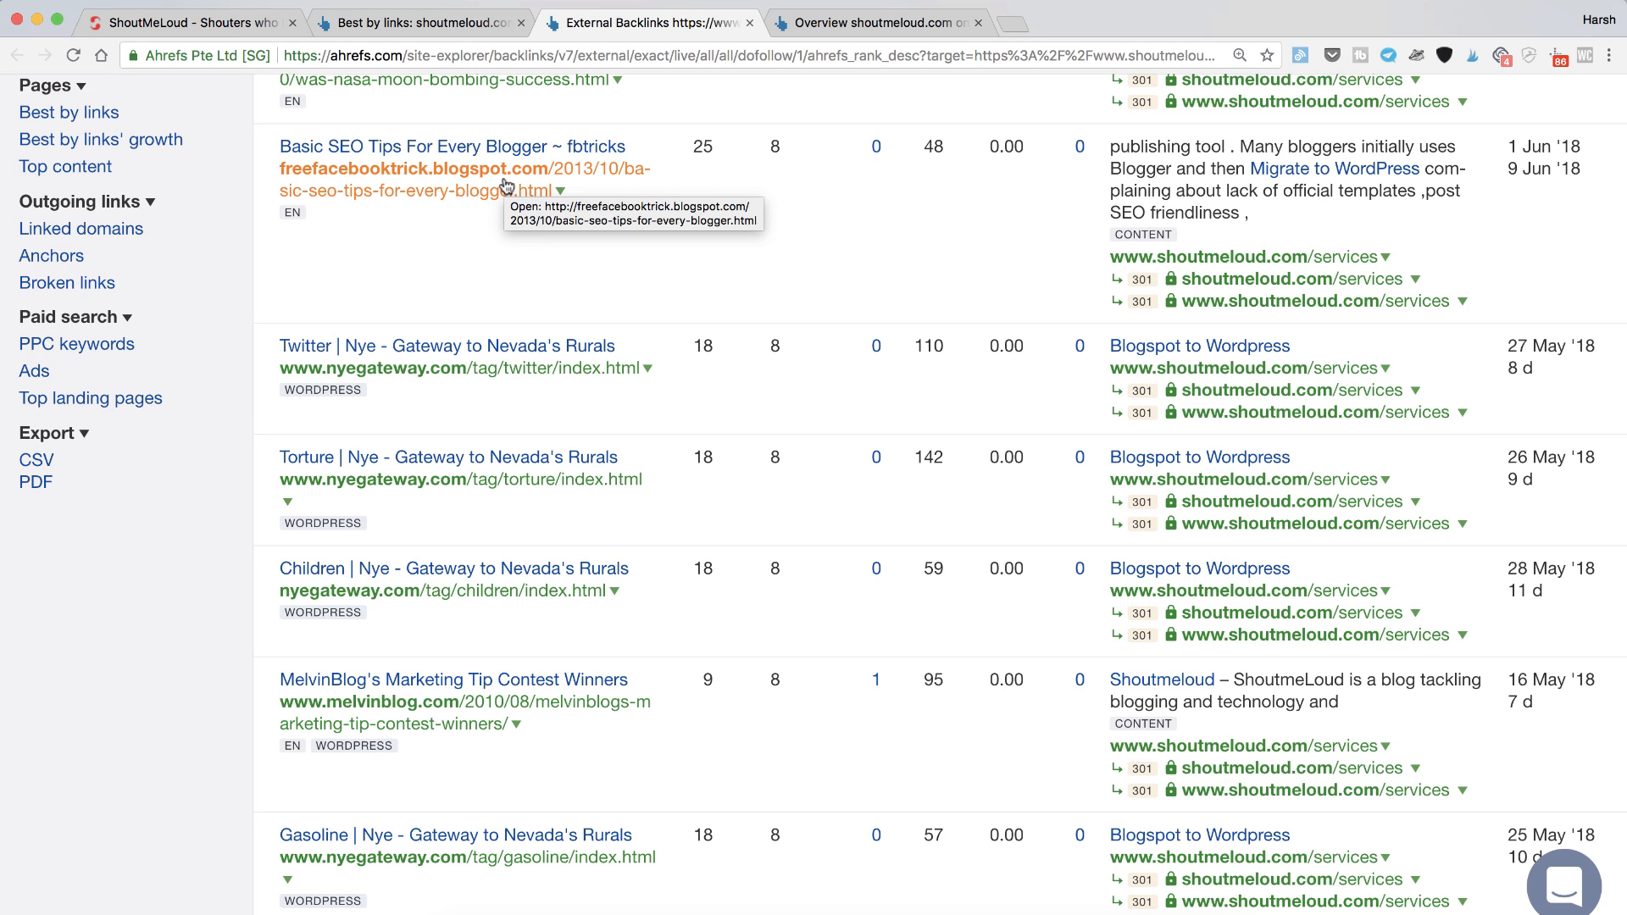
{"action": "mouse_move", "coordinate": [506, 185]}
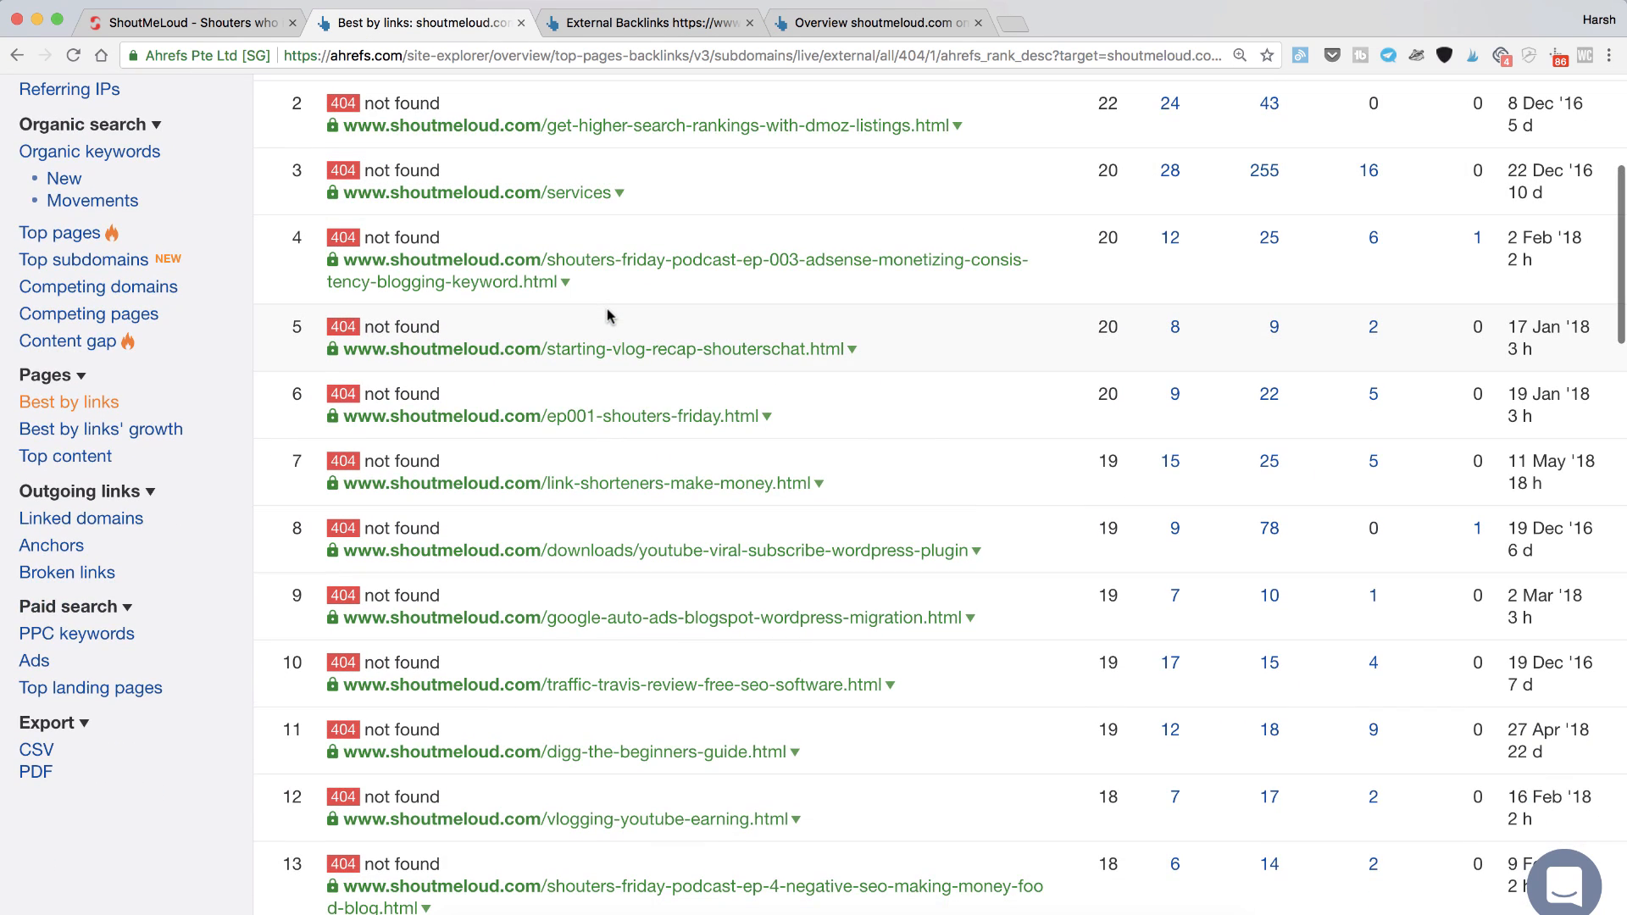
Scroll the 404-filtered Best by links report back to the top.
{"action": "scroll", "scroll_direction": "up", "scroll_amount": 3}
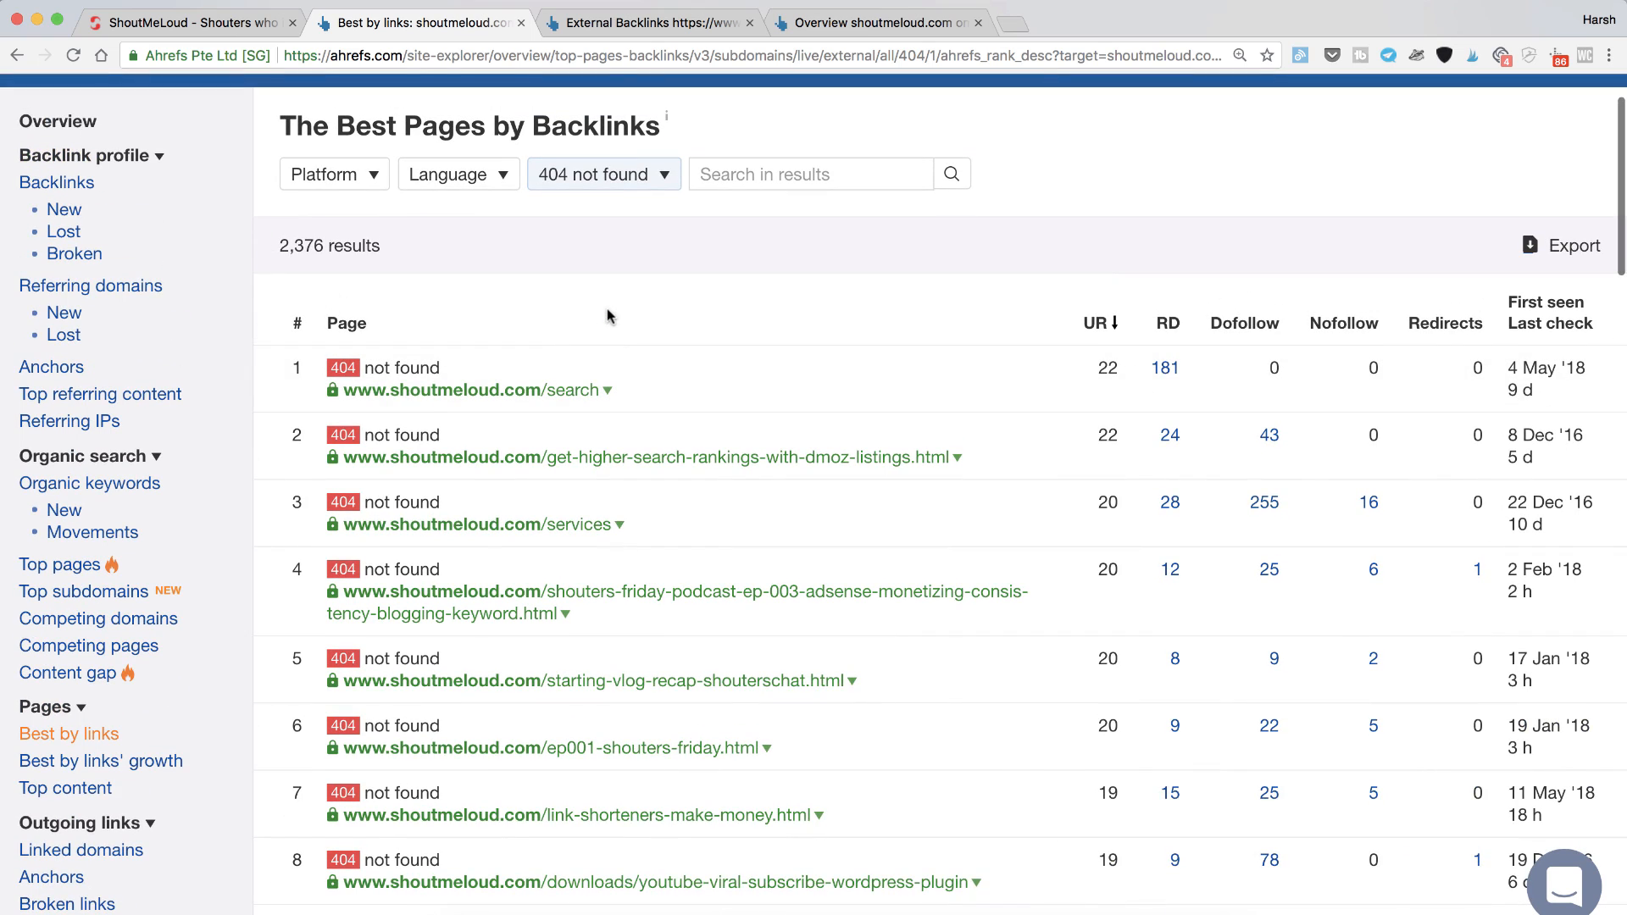